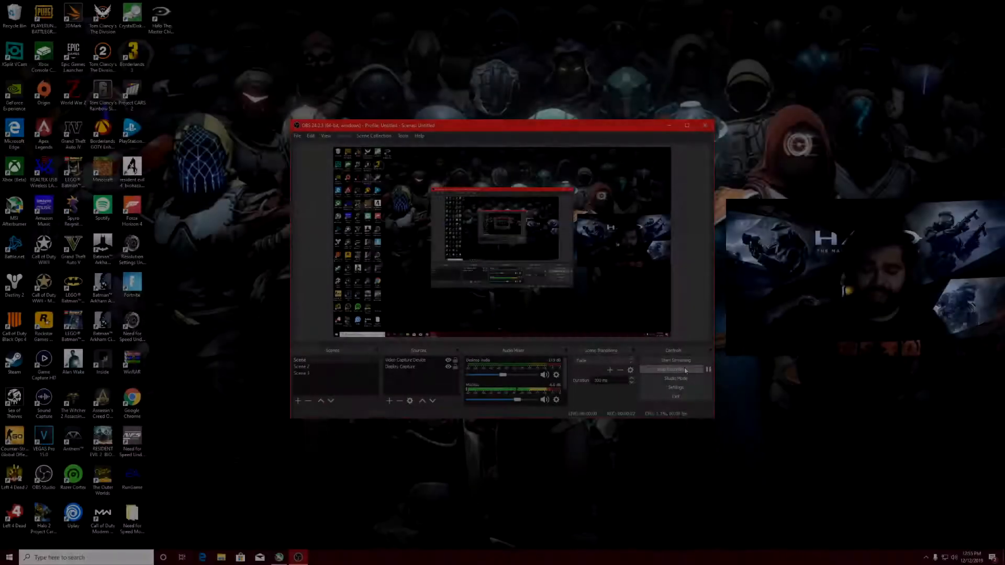
Pause the Tip of the Spear mission so the Pause Menu shows over gameplay
left_click(676, 370)
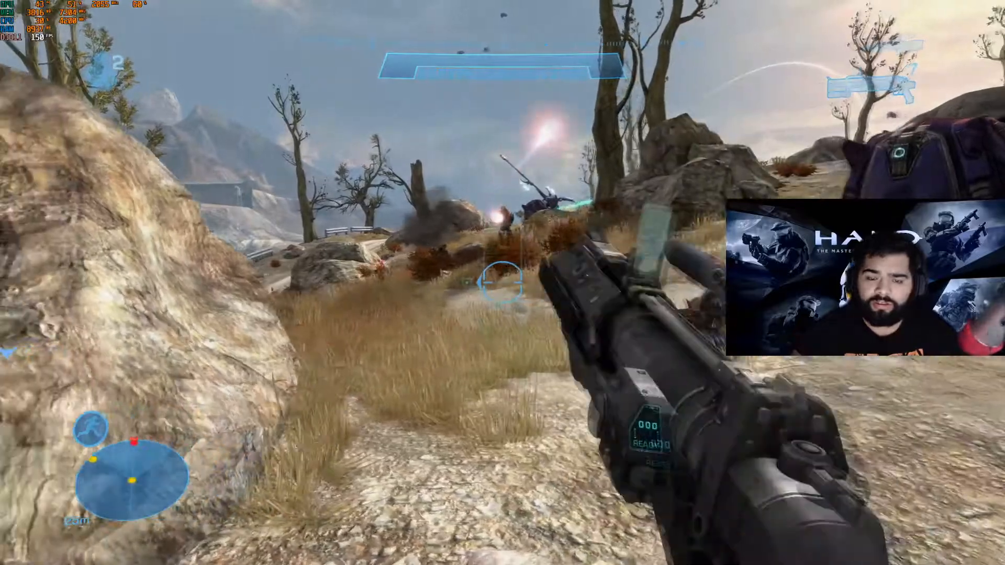
key("Escape")
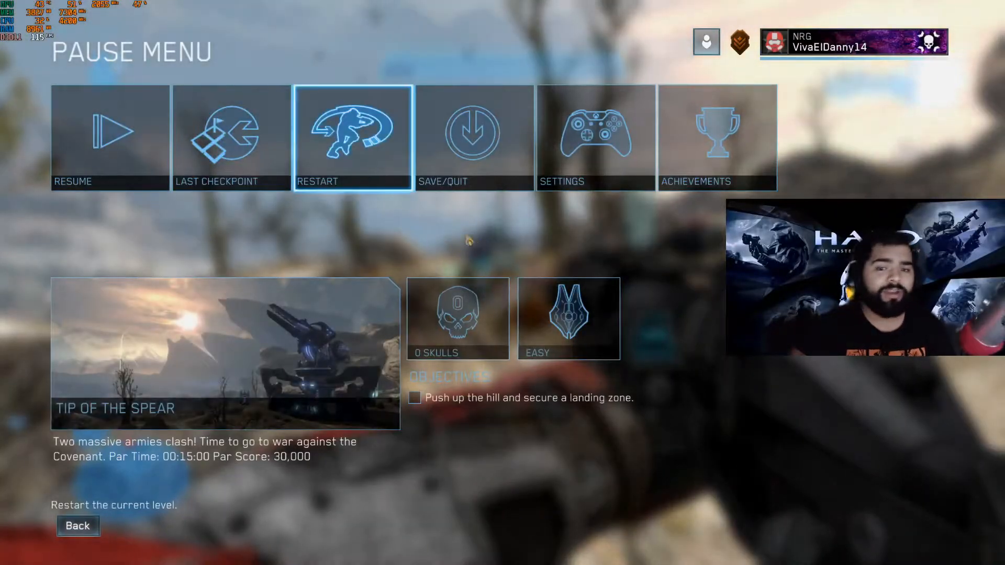